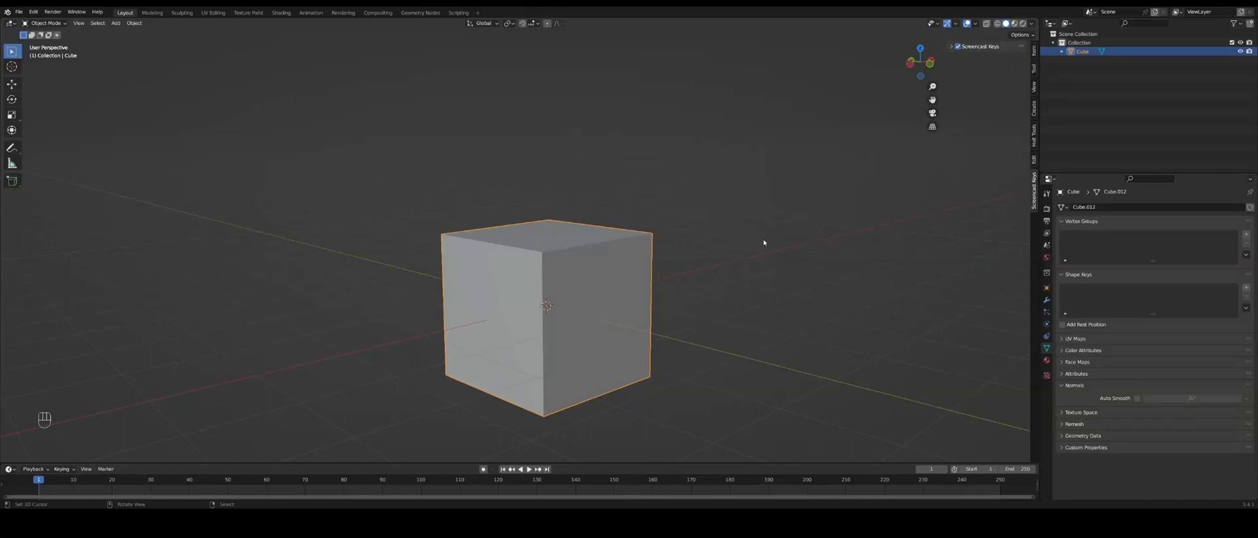
# Merge all of the cube's overlapping vertices with Merge > By Distance in Edit Mode
pyautogui.press('Tab')
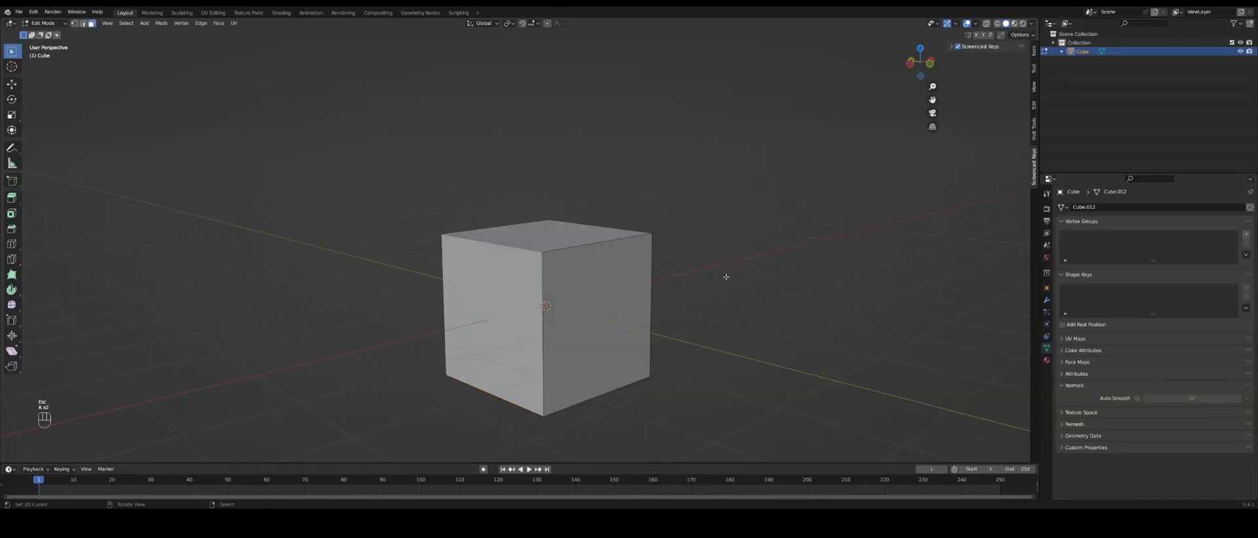
pyautogui.press('a')
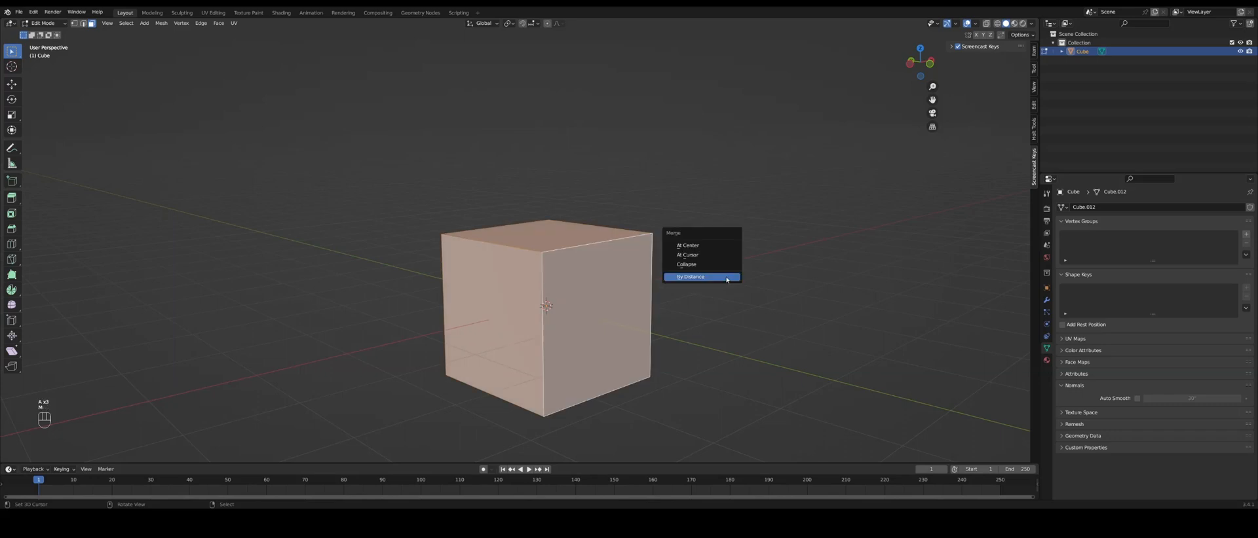
pyautogui.click(691, 276)
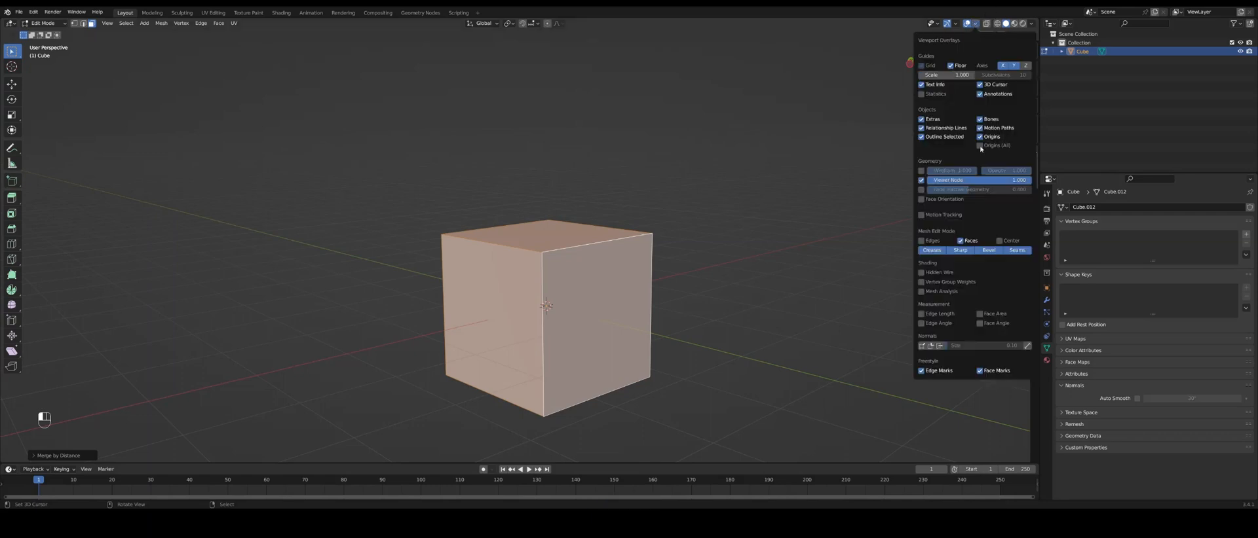
# Check normals with the Face Orientation overlay and flip the inverted face outward
pyautogui.click(921, 199)
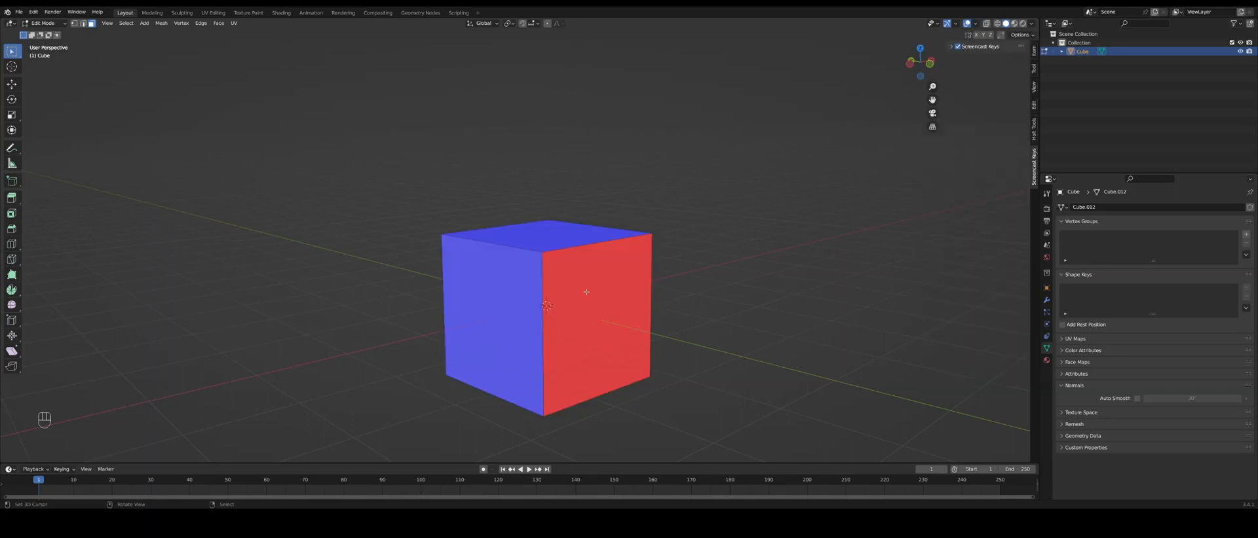
pyautogui.moveTo(668, 273)
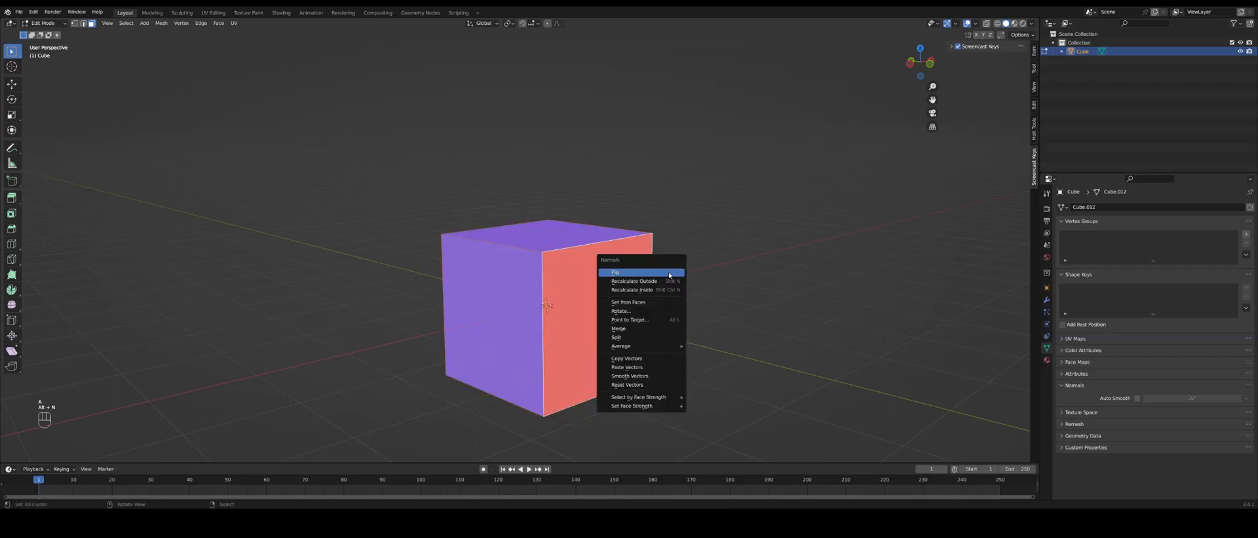
pyautogui.click(616, 272)
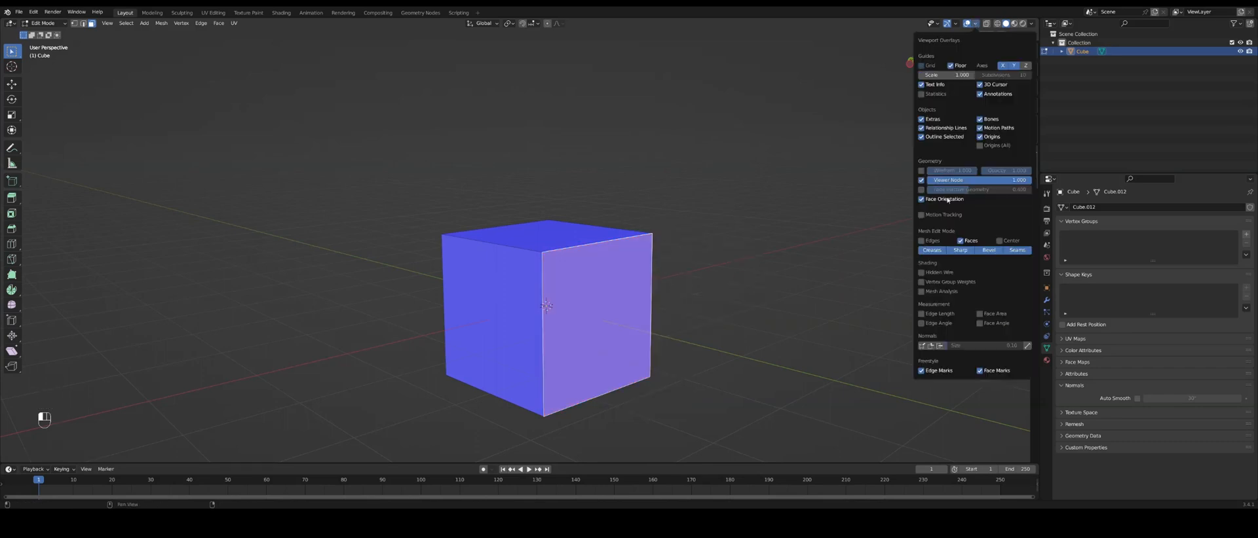
pyautogui.press('Tab')
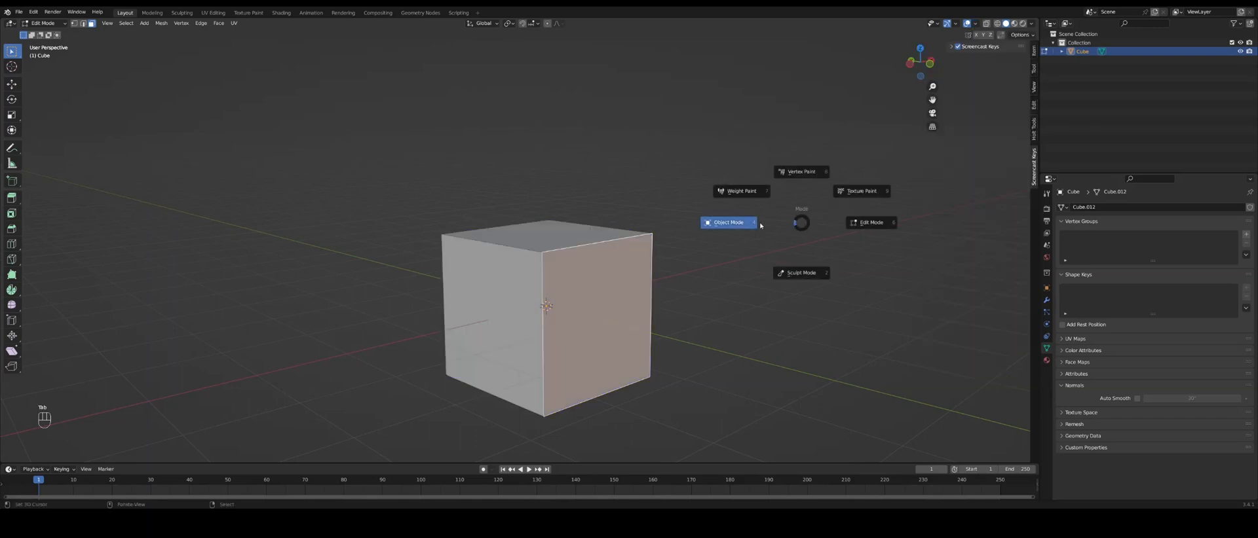
# Switch the cube to Object Mode and bring up the Ctrl+A Apply menu
pyautogui.click(727, 223)
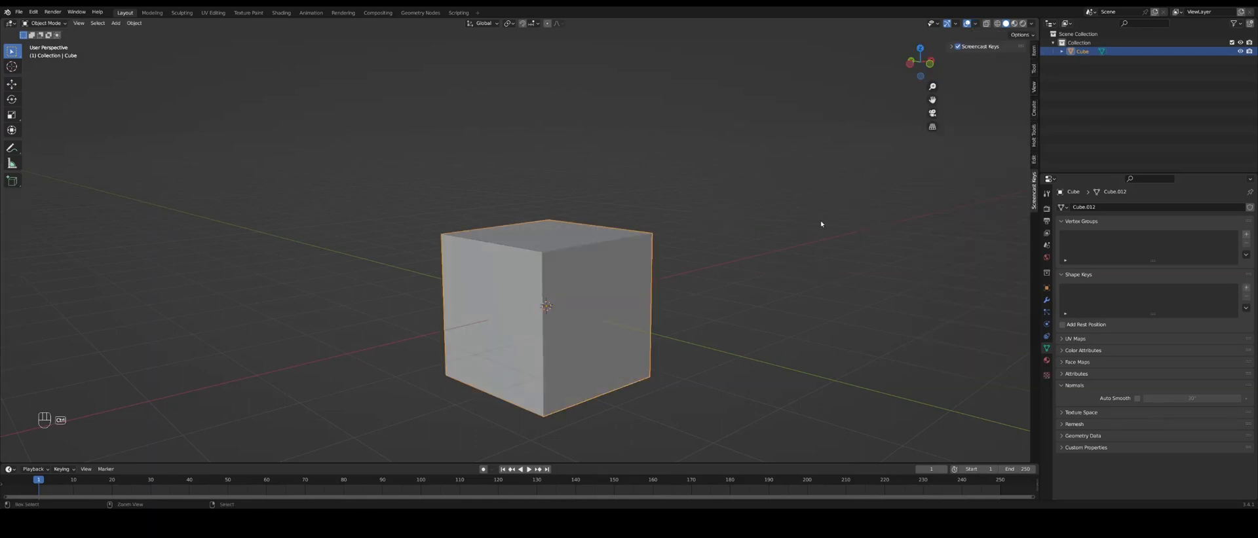
pyautogui.press('ctrl+a')
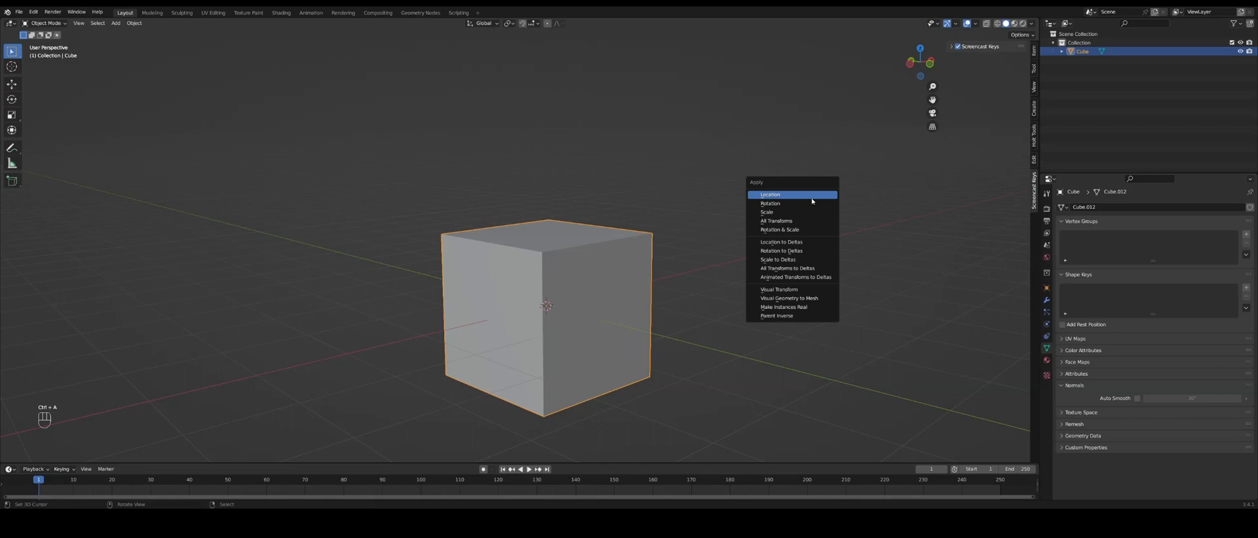
pyautogui.moveTo(812, 213)
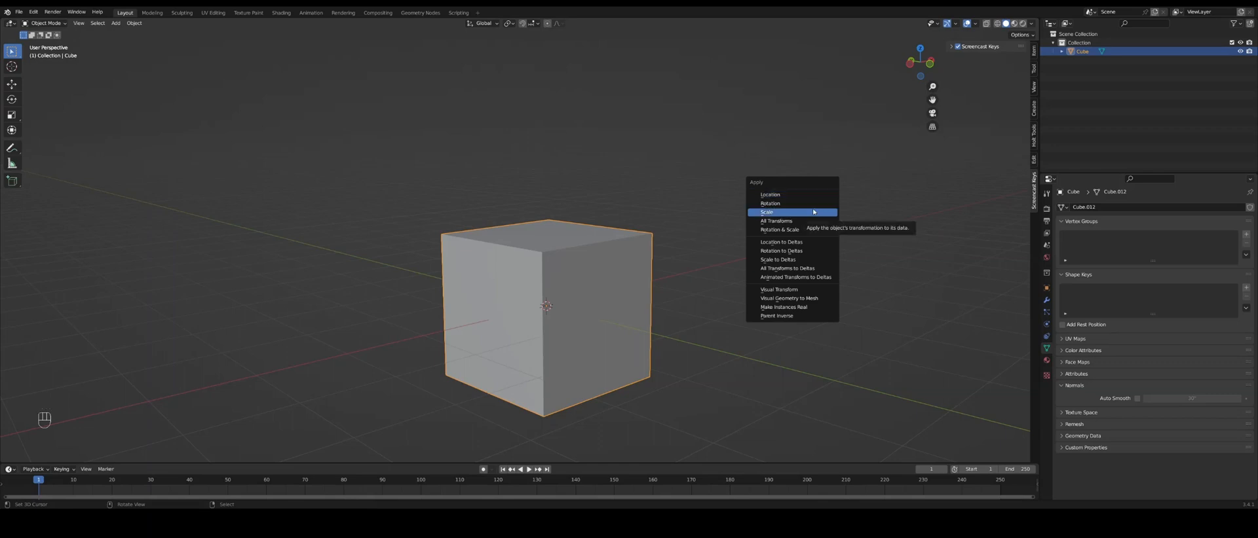
pyautogui.moveTo(790, 220)
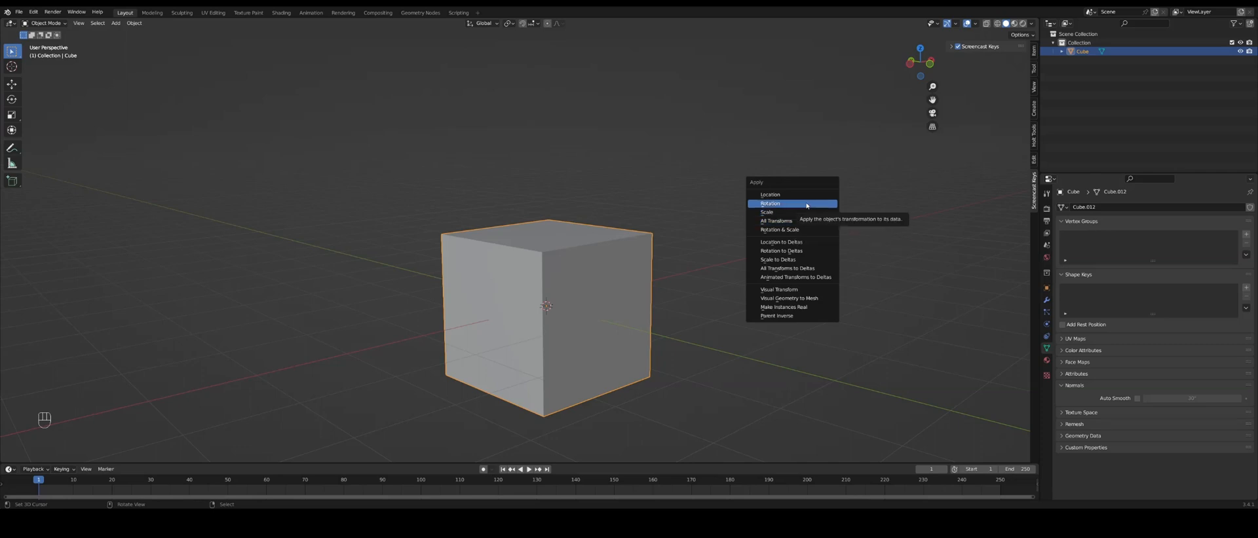
pyautogui.moveTo(790, 212)
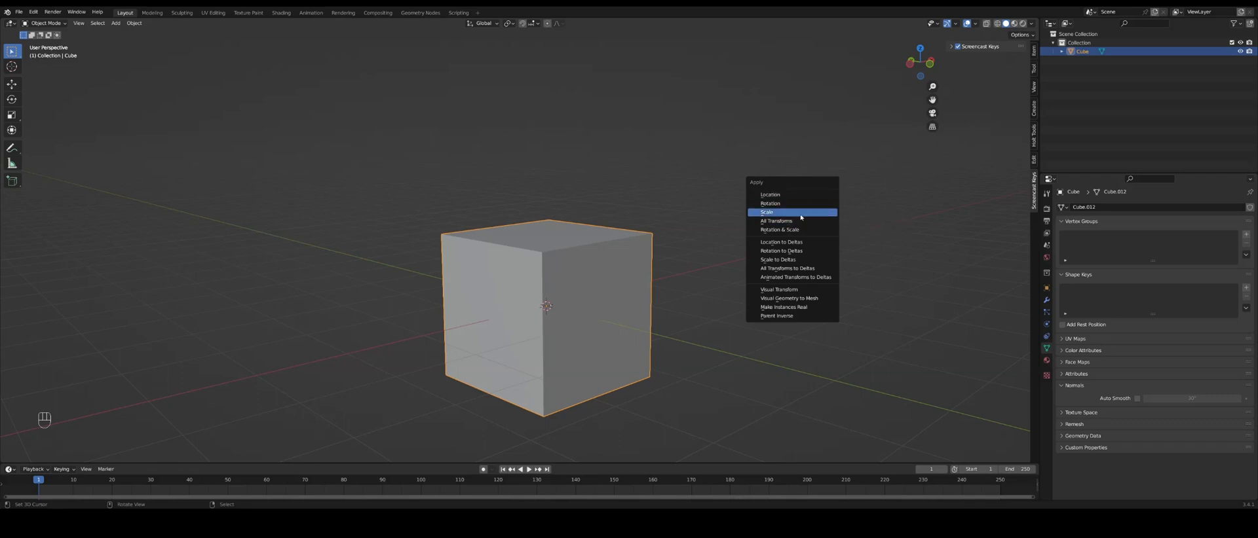
# Apply the cube's scale, then run Origin to Geometry from the 'origin' command search
pyautogui.click(767, 212)
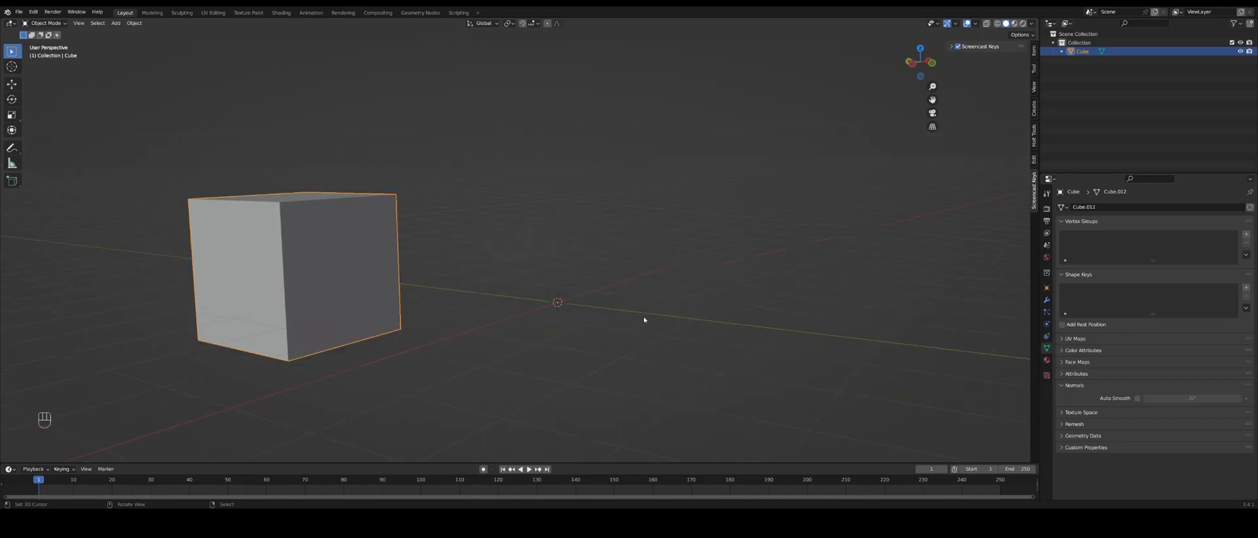
pyautogui.moveTo(638, 275)
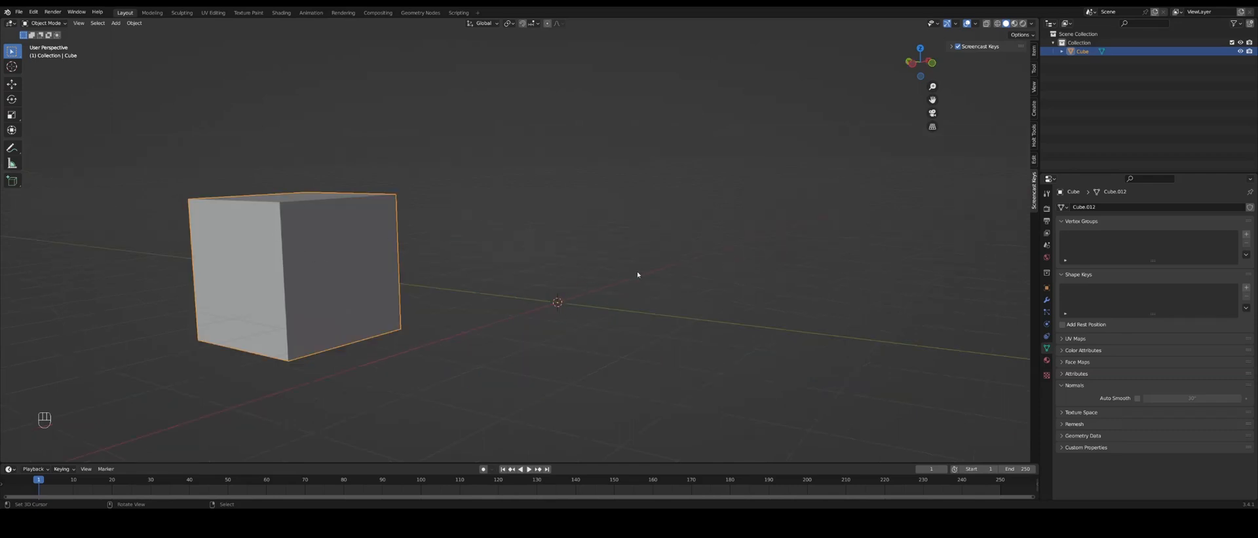
pyautogui.press('r')
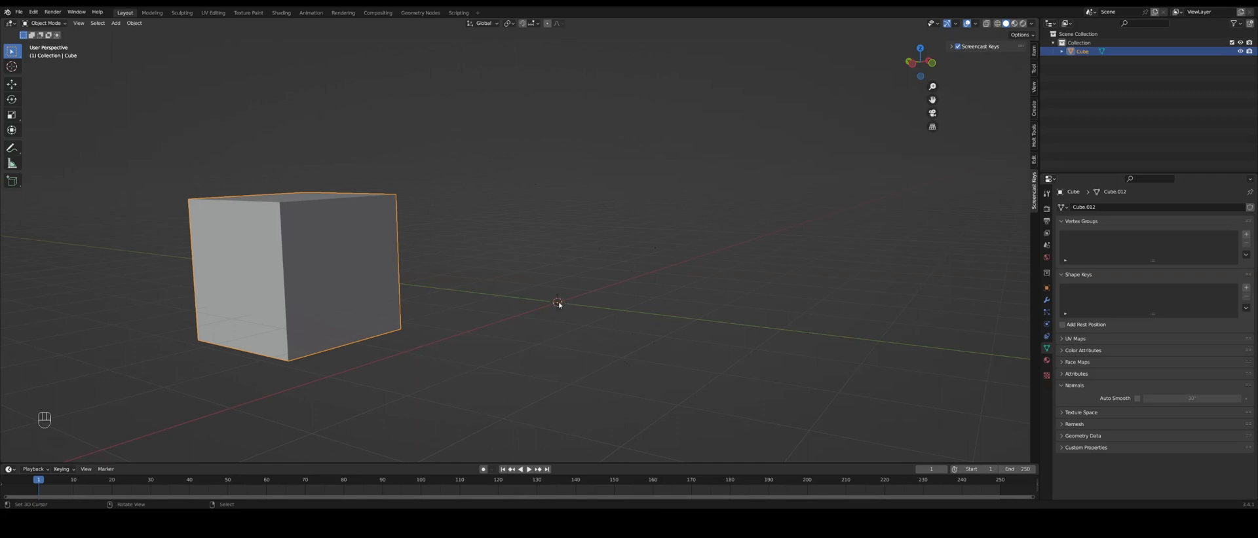
pyautogui.moveTo(707, 328)
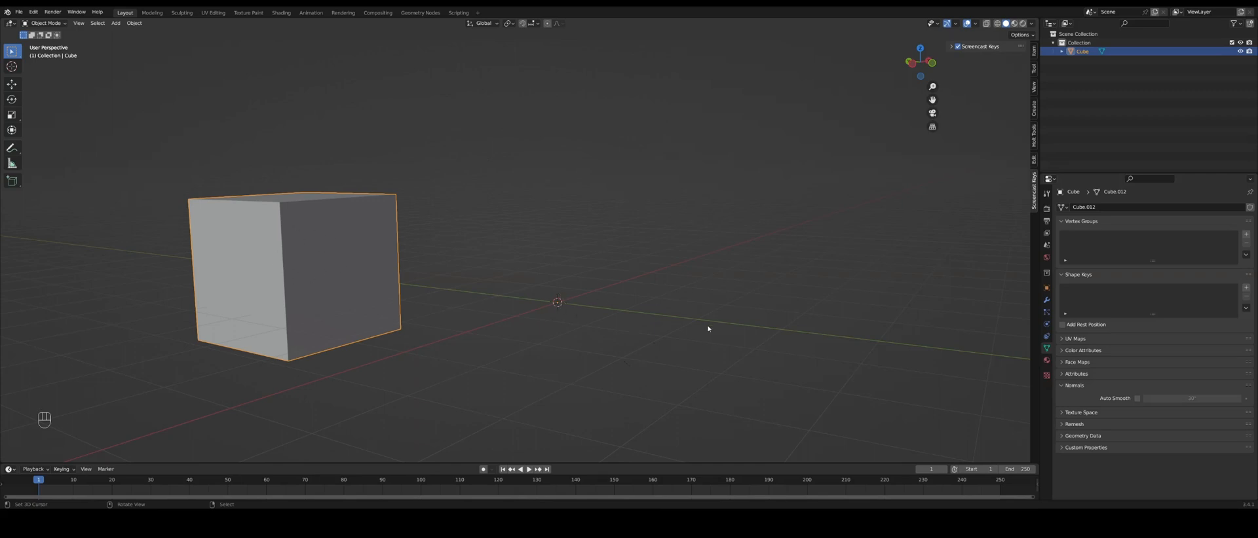
pyautogui.press('f3')
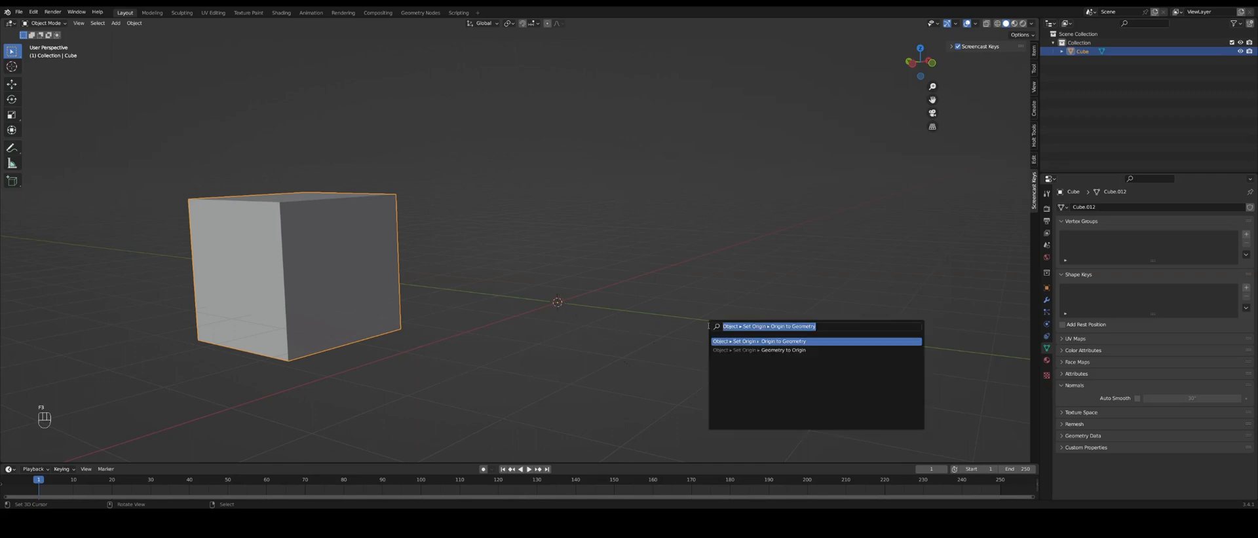
pyautogui.write('origin')
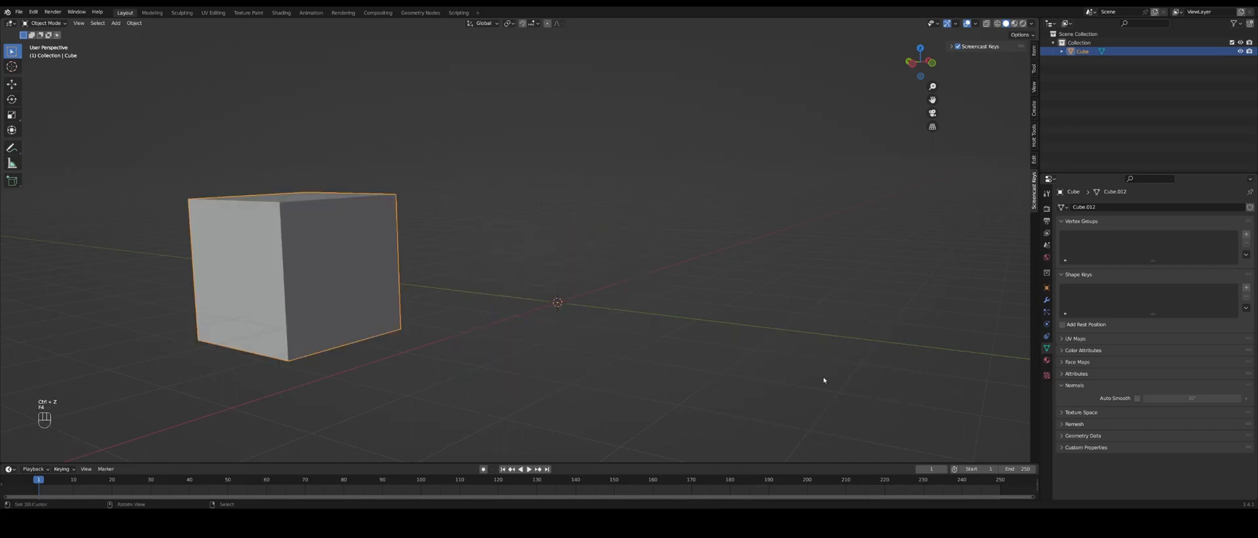
pyautogui.press('f3')
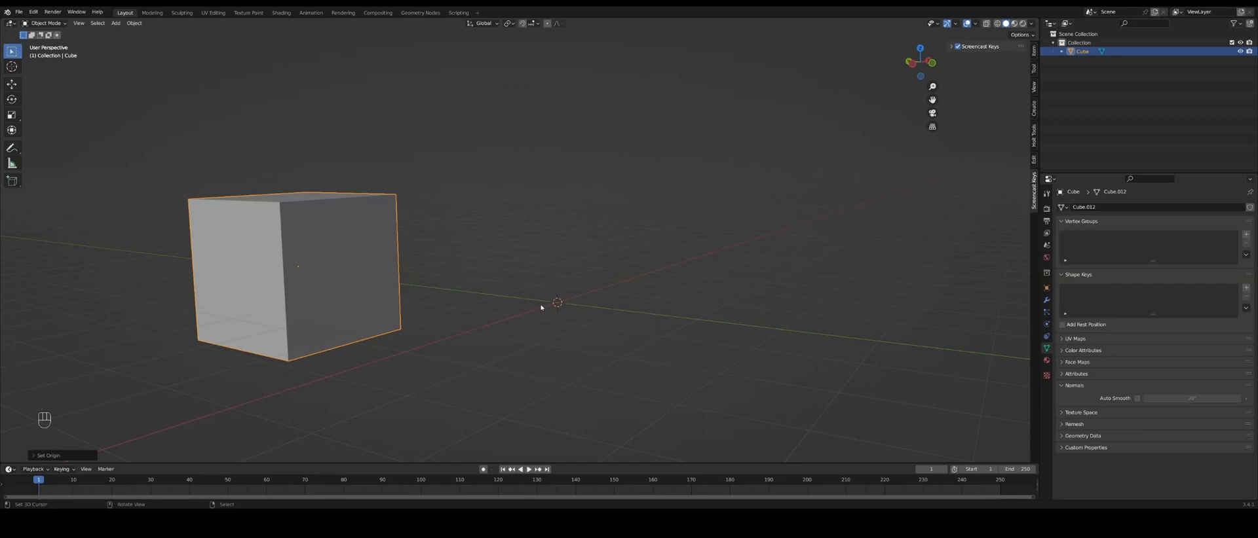
pyautogui.moveTo(638, 294)
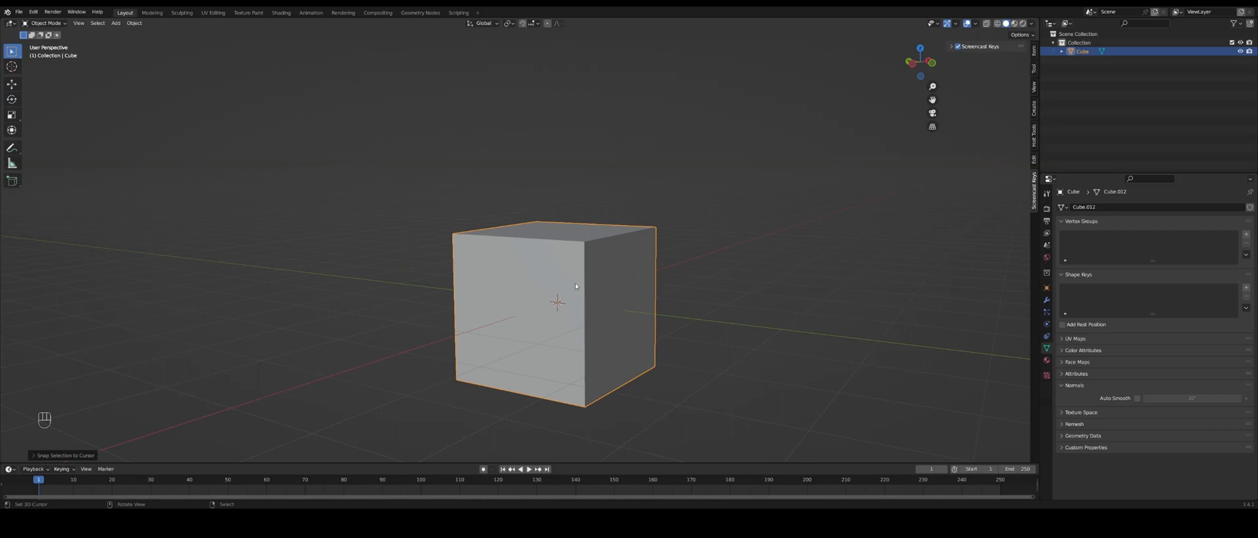
pyautogui.moveTo(709, 311)
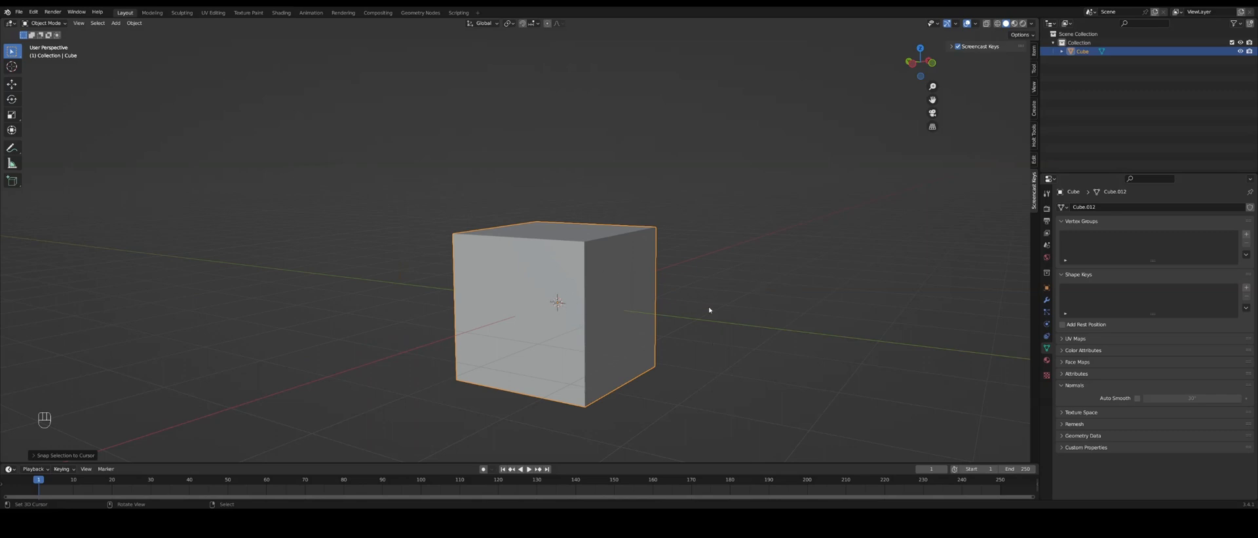